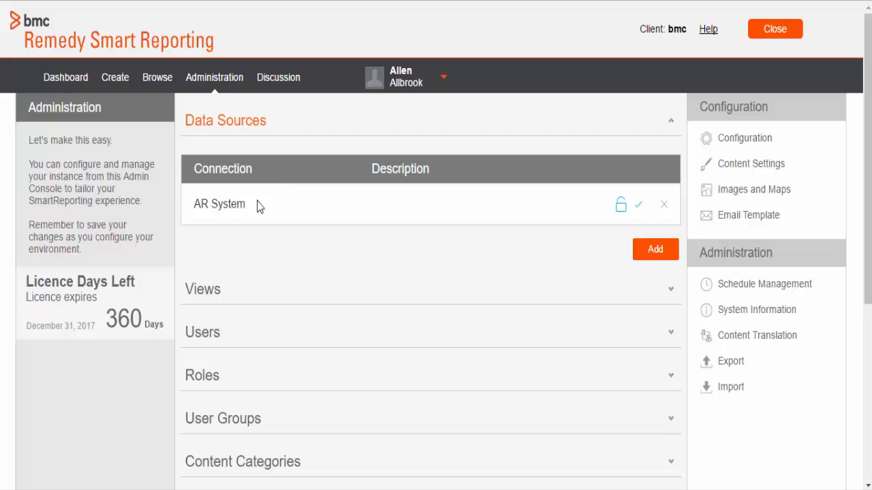
pyautogui.moveTo(219, 205)
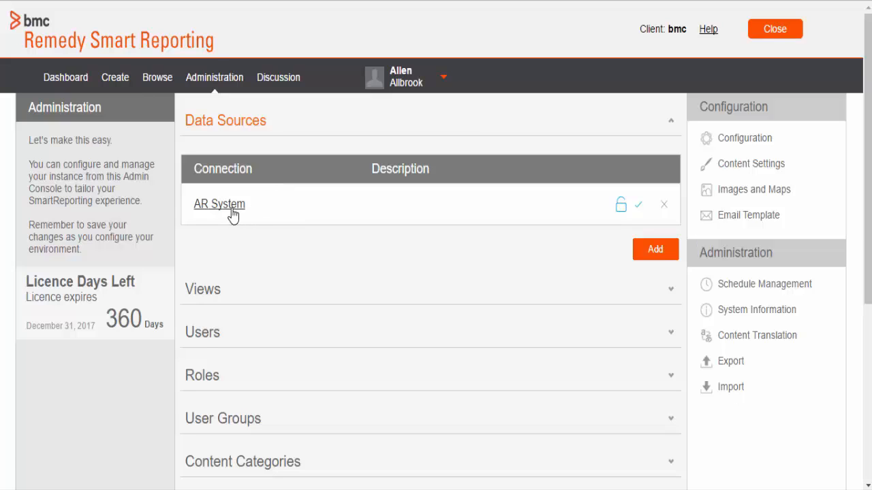
# Enable source filters on the AR System data source using a Scheduled SQL Query
pyautogui.click(219, 204)
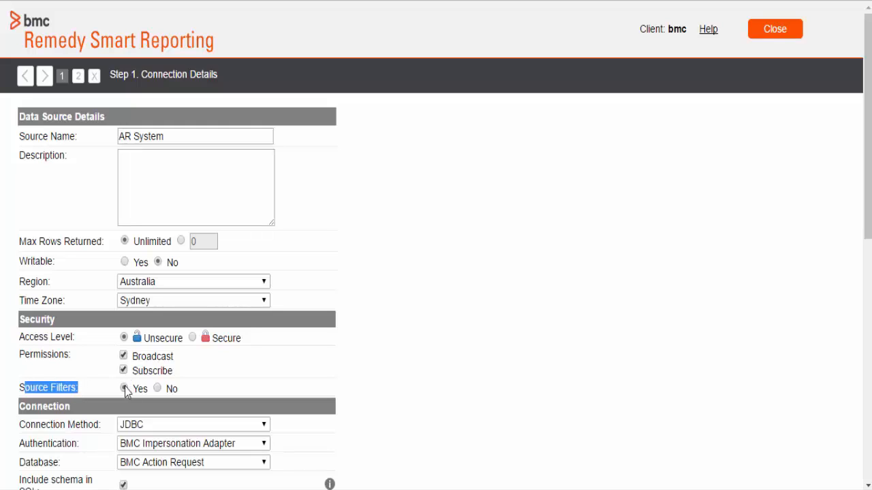
pyautogui.click(78, 75)
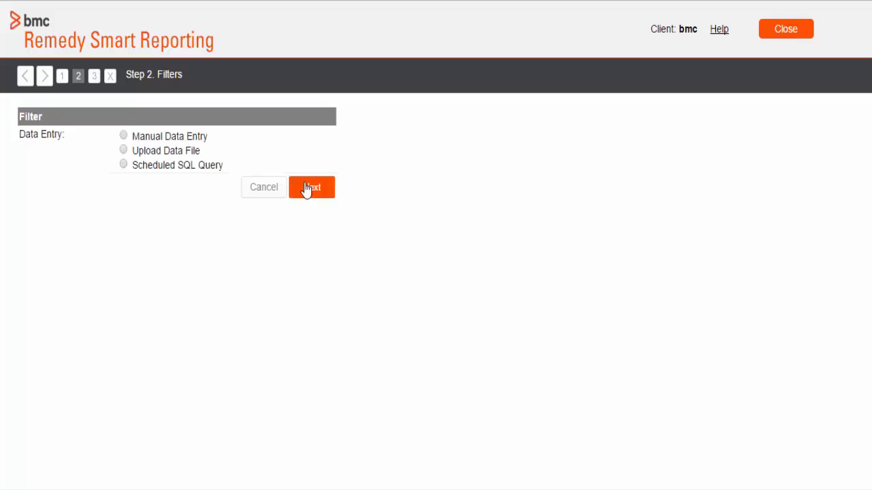
pyautogui.click(123, 164)
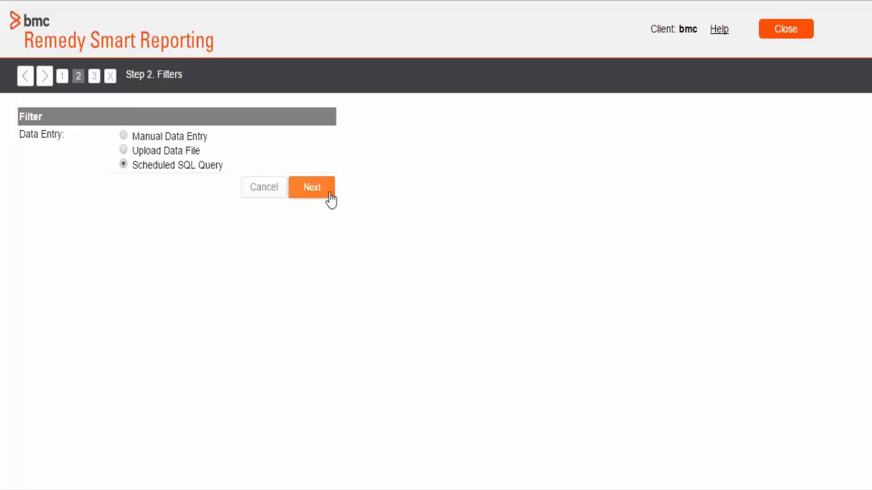
pyautogui.click(312, 187)
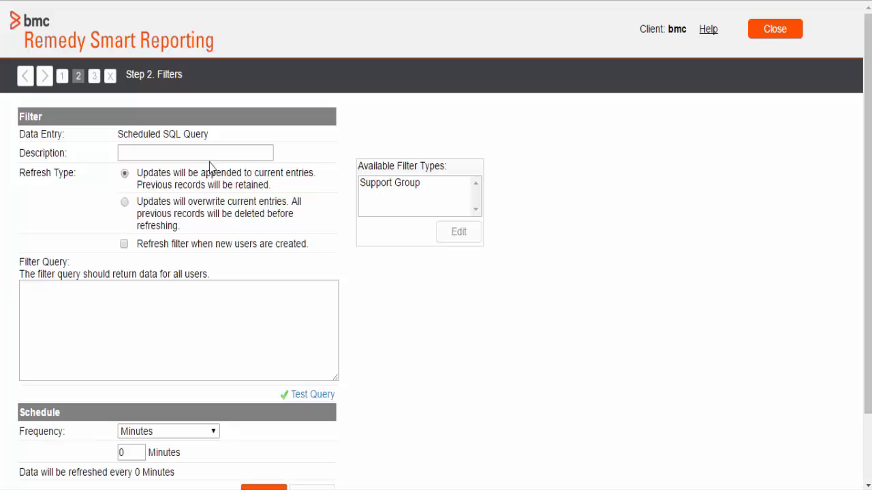
# Describe the new filter as 'Support Group' and choose Support Group as its type
pyautogui.write('Si')
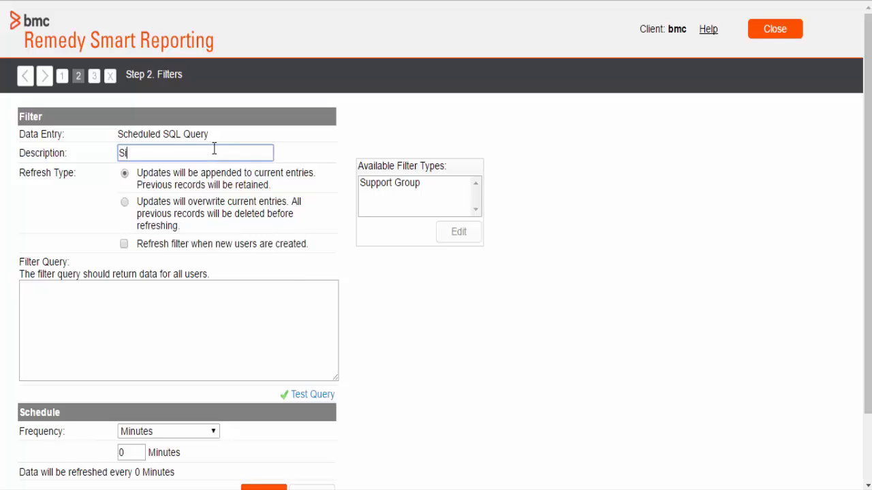
pyautogui.write('Support Group')
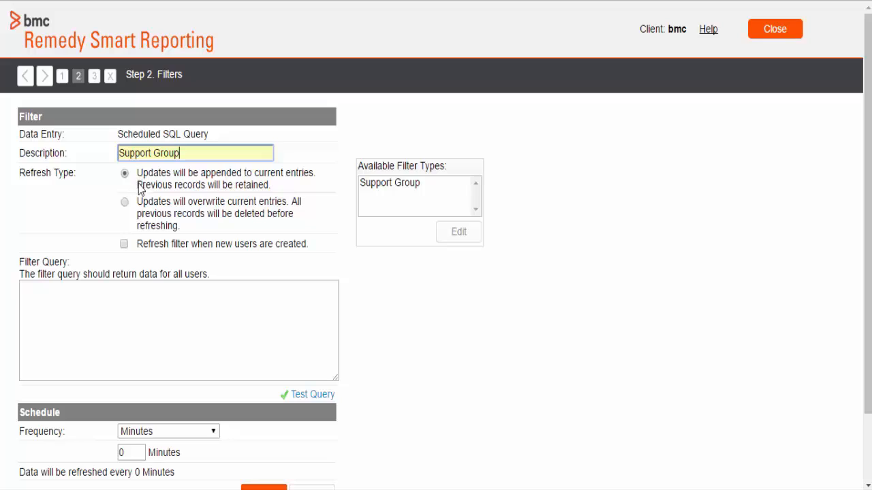
pyautogui.moveTo(322, 251)
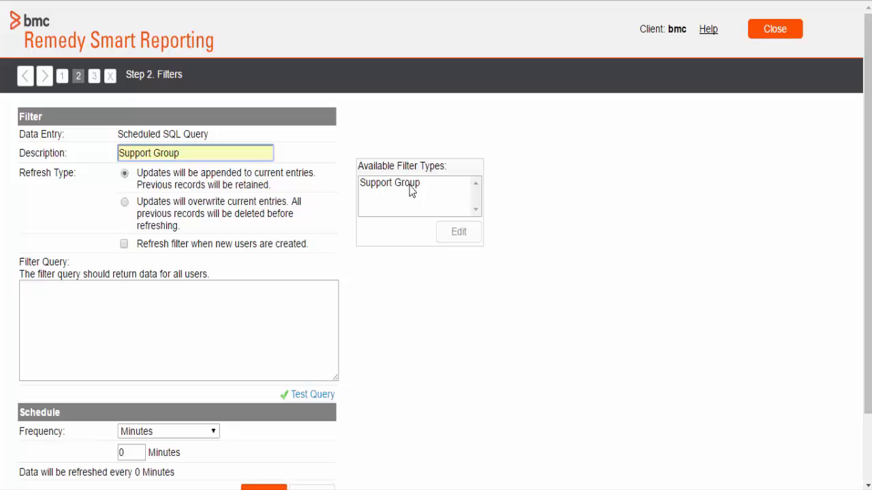
pyautogui.click(390, 183)
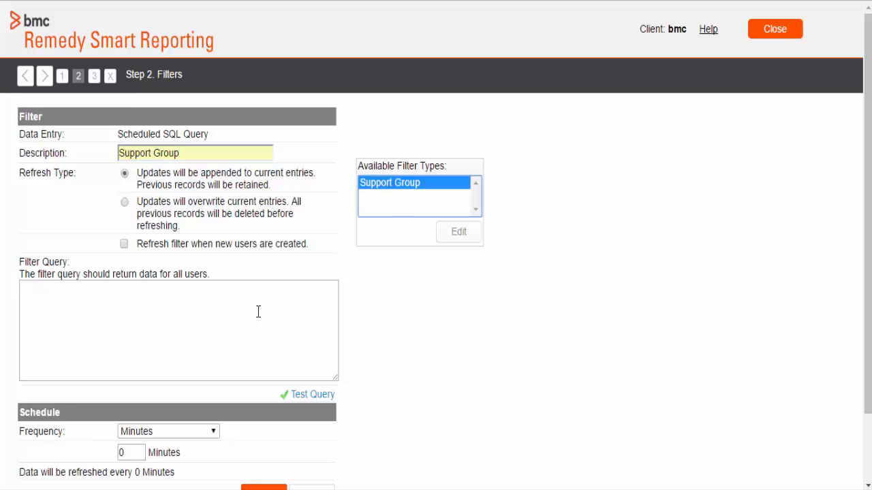
# Copy the eight-line SQL query linking user logins to support group names from Notepad++
pyautogui.click(177, 330)
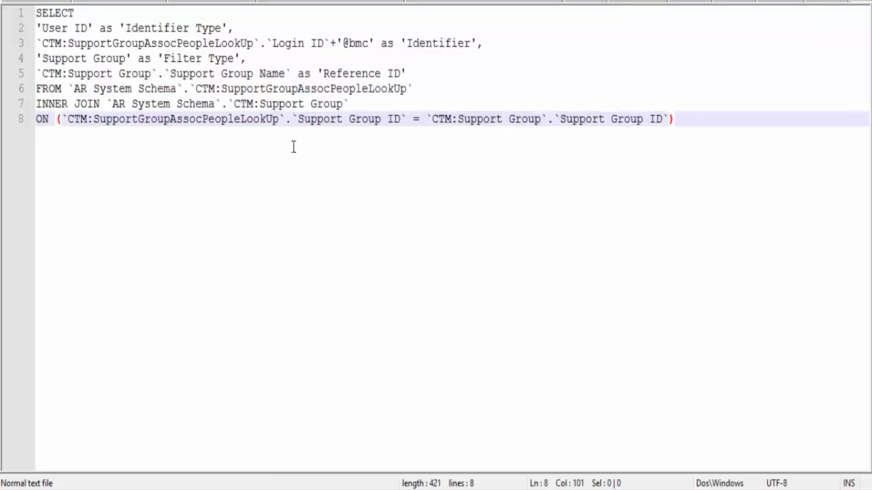
pyautogui.click(671, 118)
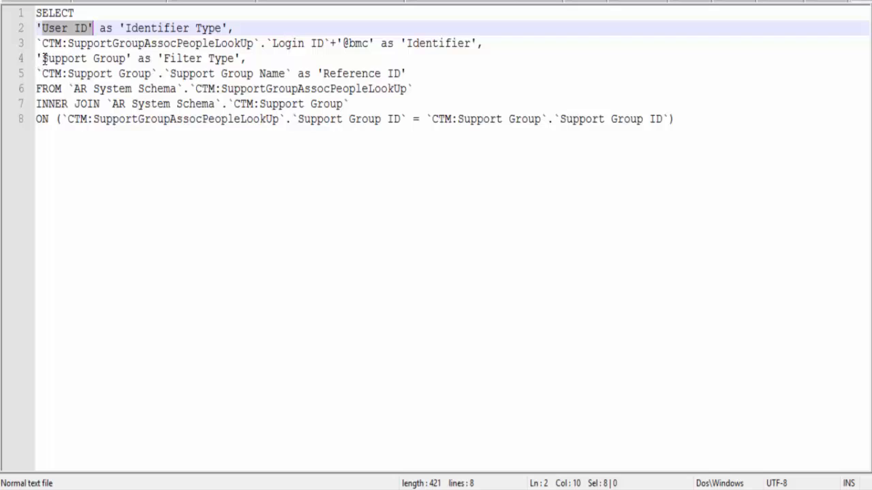
pyautogui.click(64, 58)
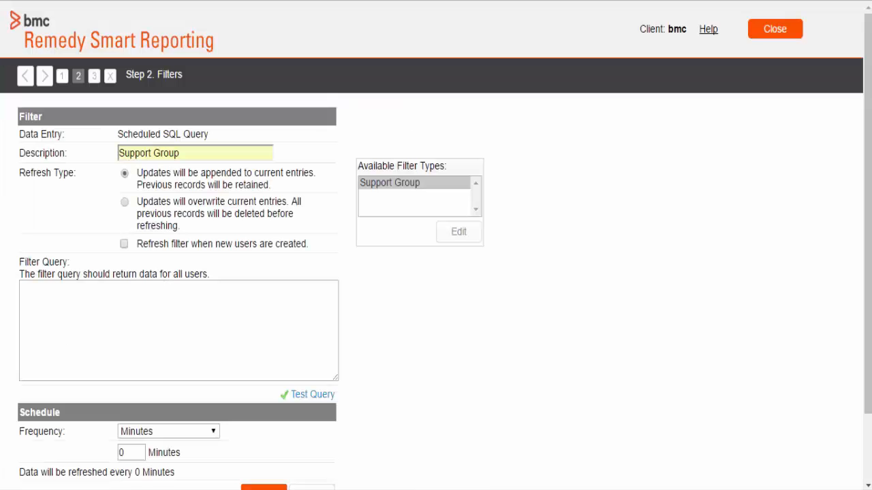
# Paste and test the user-to-group query, then set refresh frequency to Monthly and save
pyautogui.click(390, 182)
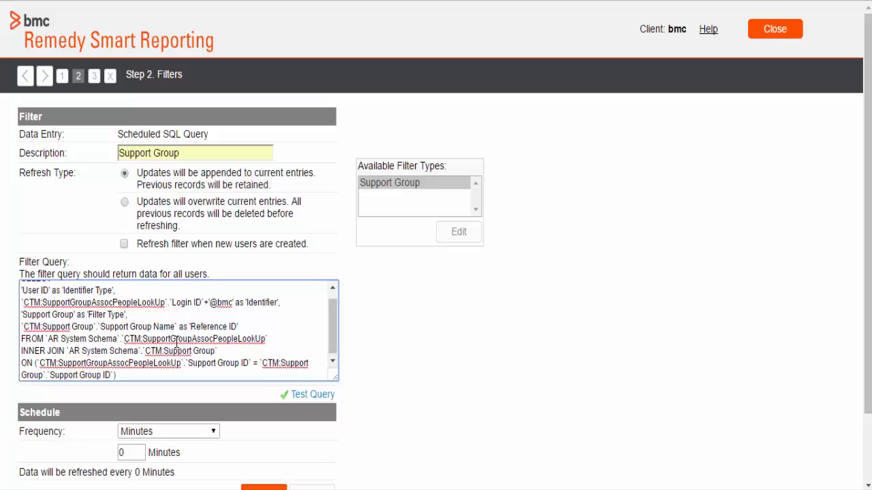
pyautogui.click(313, 395)
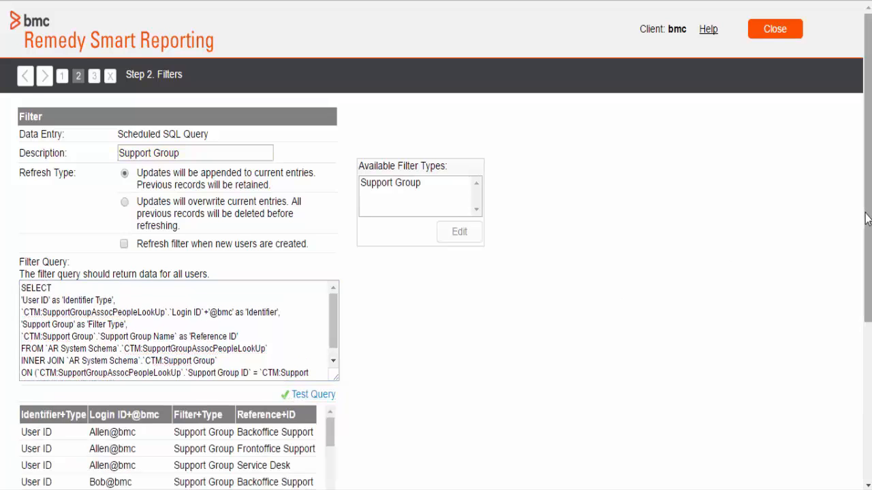
pyautogui.scroll(-3)
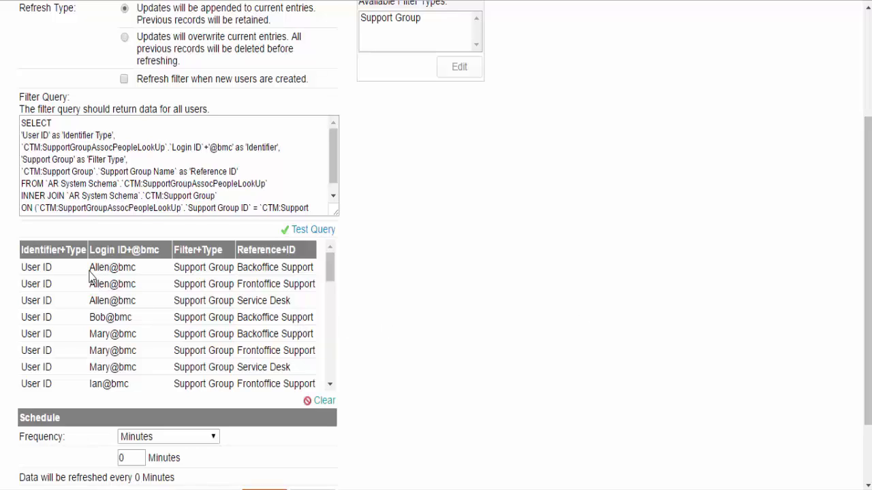
pyautogui.doubleClick(112, 267)
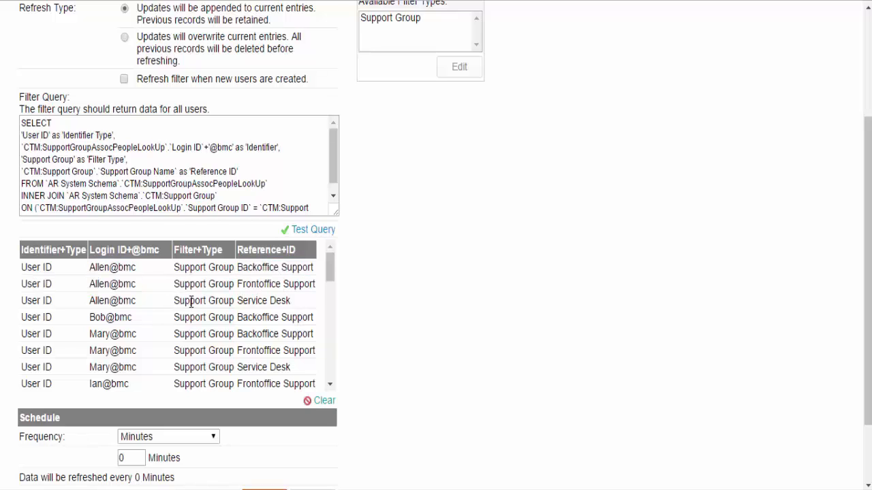
pyautogui.moveTo(258, 303)
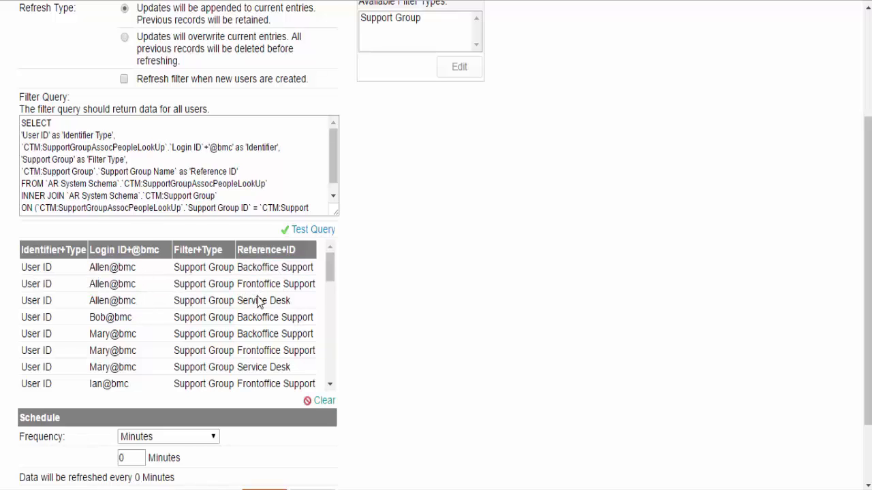
pyautogui.scroll(-3)
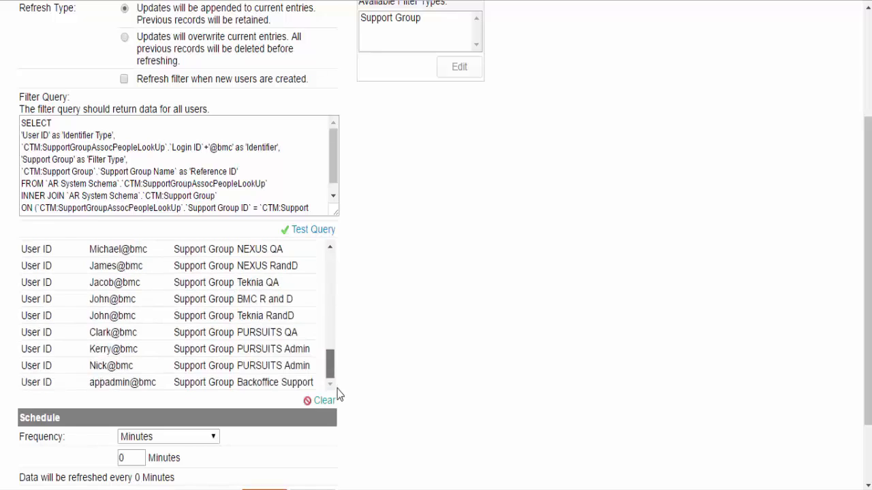
pyautogui.scroll(-3)
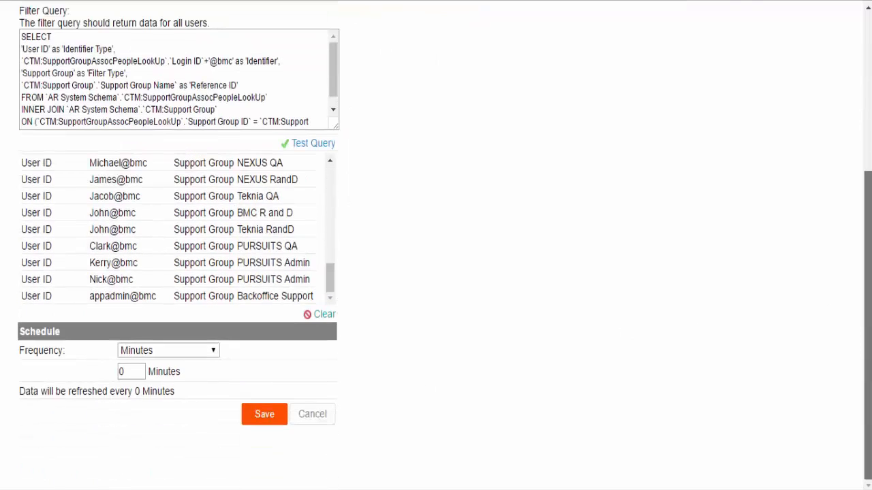
pyautogui.click(167, 350)
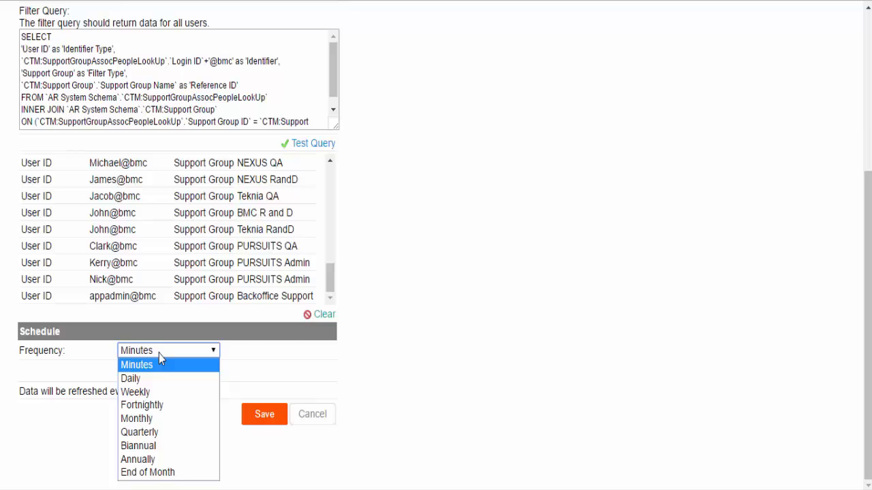
pyautogui.moveTo(137, 418)
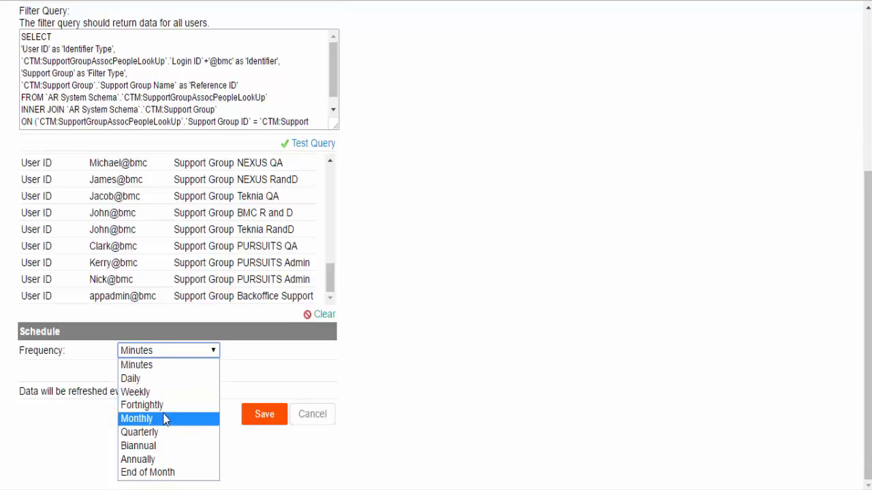
pyautogui.click(136, 418)
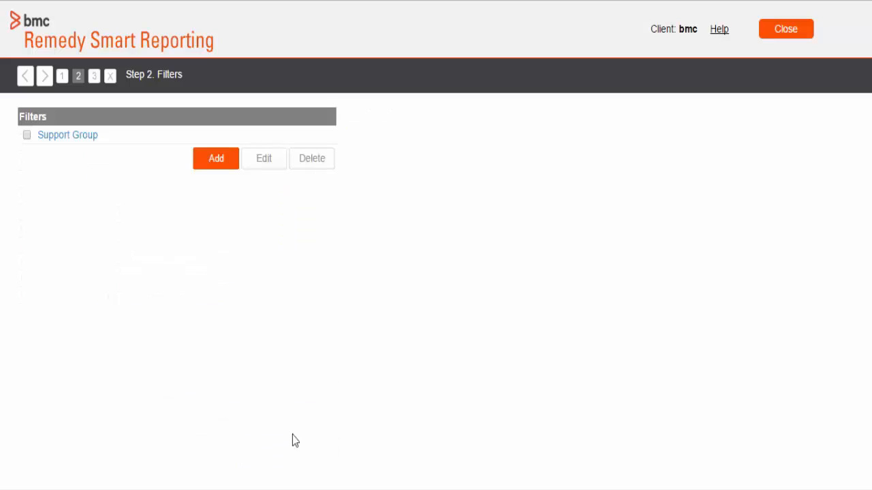
pyautogui.moveTo(83, 161)
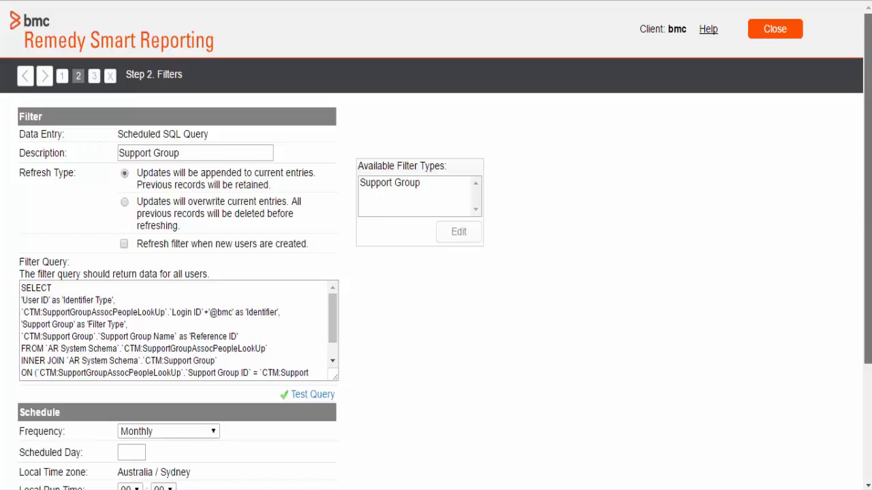
# Refresh the Support Group filter now, loading 39 records, and save it
pyautogui.scroll(-3)
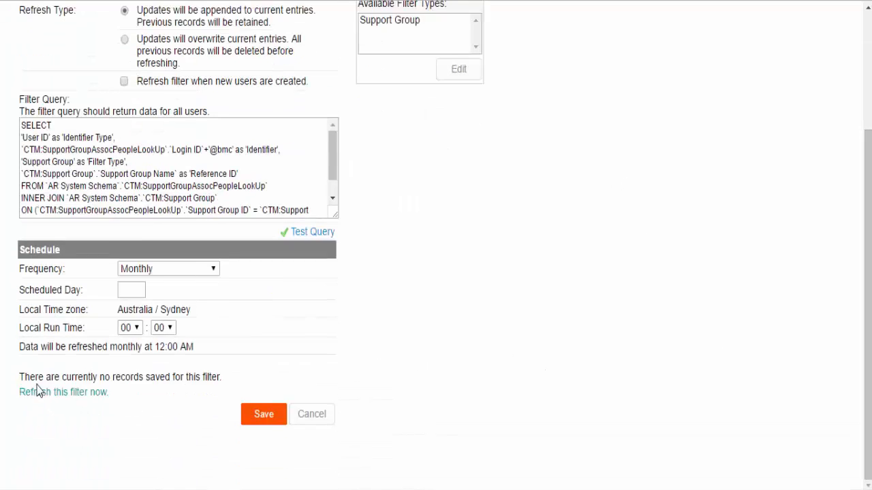
pyautogui.doubleClick(119, 377)
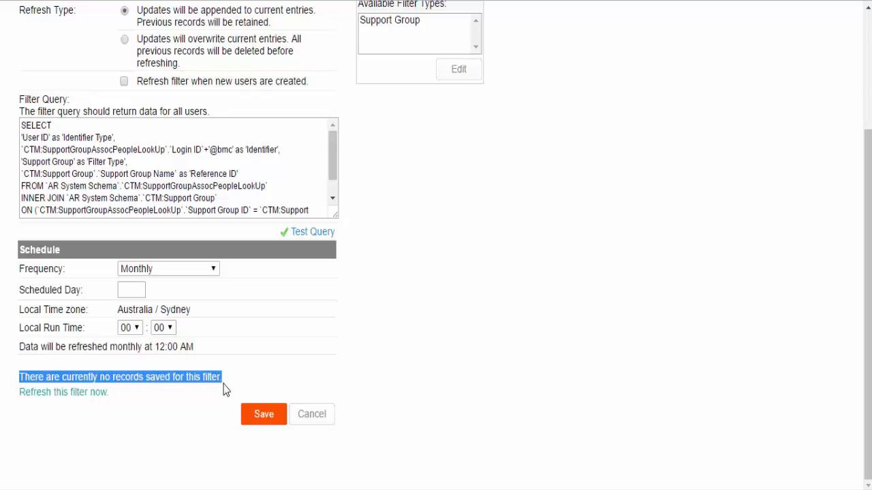
pyautogui.moveTo(136, 421)
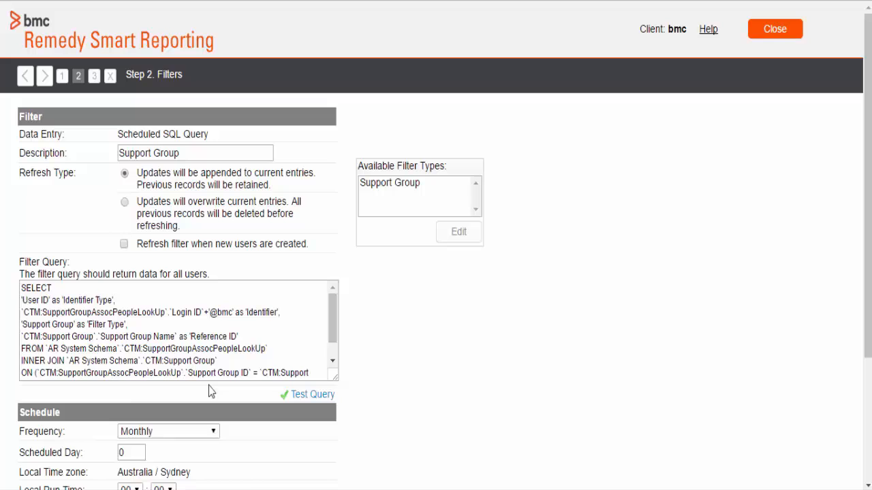
pyautogui.scroll(-3)
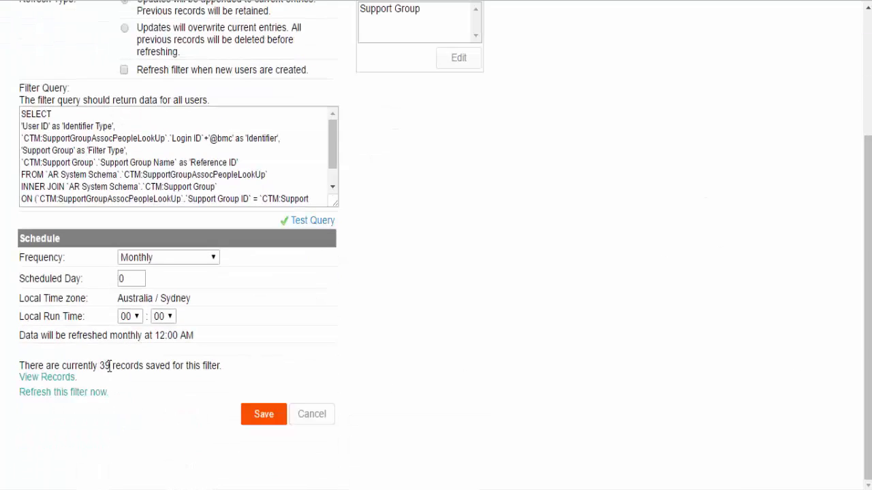
pyautogui.click(264, 414)
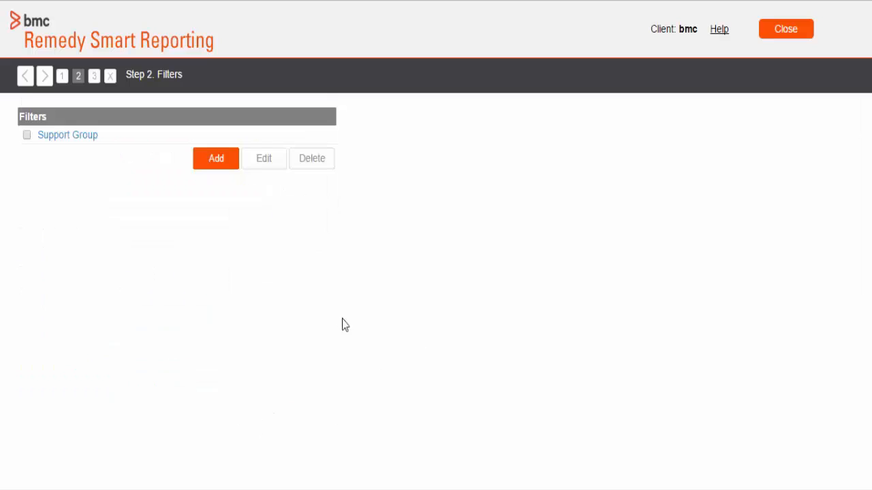
# Save the AR System data source configuration
pyautogui.click(62, 75)
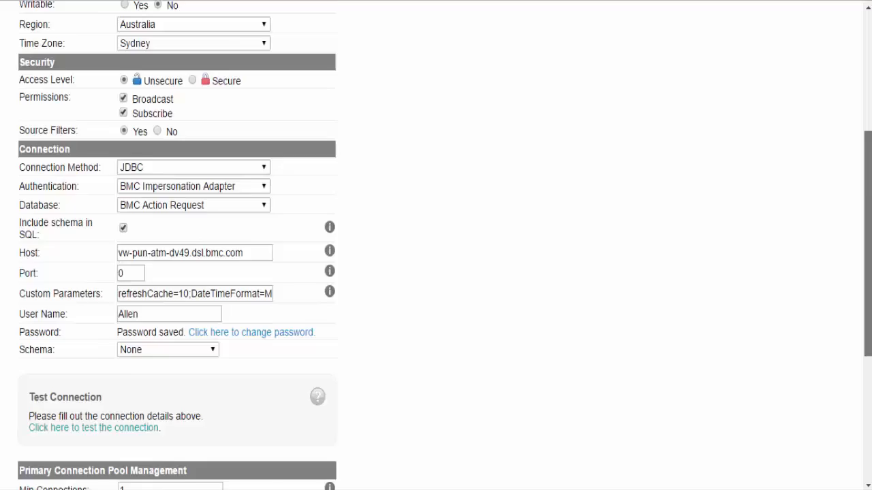
pyautogui.scroll(-3)
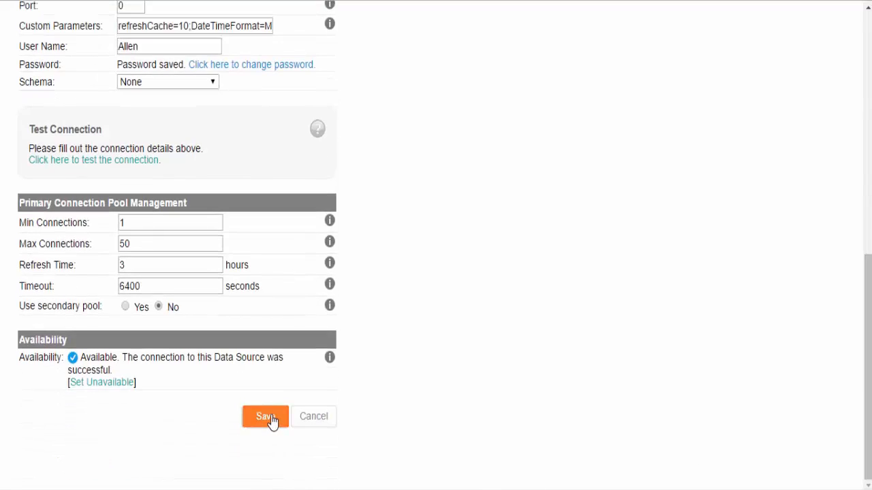
pyautogui.click(265, 416)
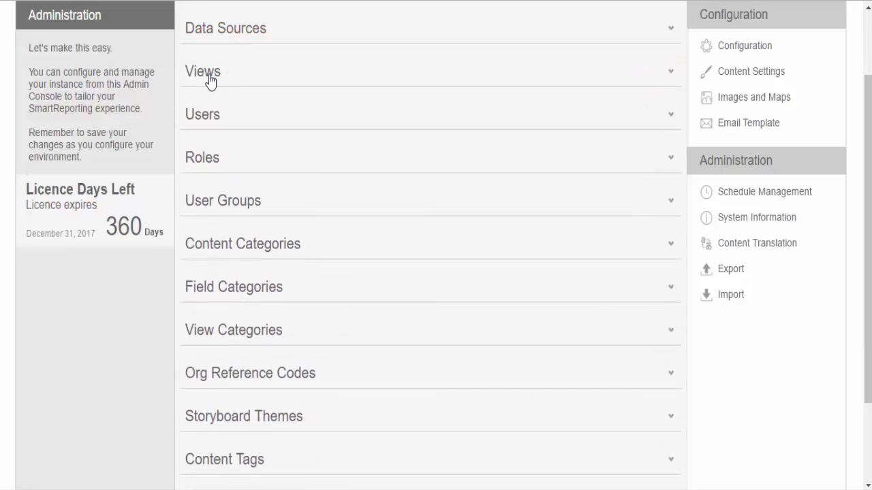
# Edit the existing AR System Incident Management view directly rather than a copy
pyautogui.click(202, 71)
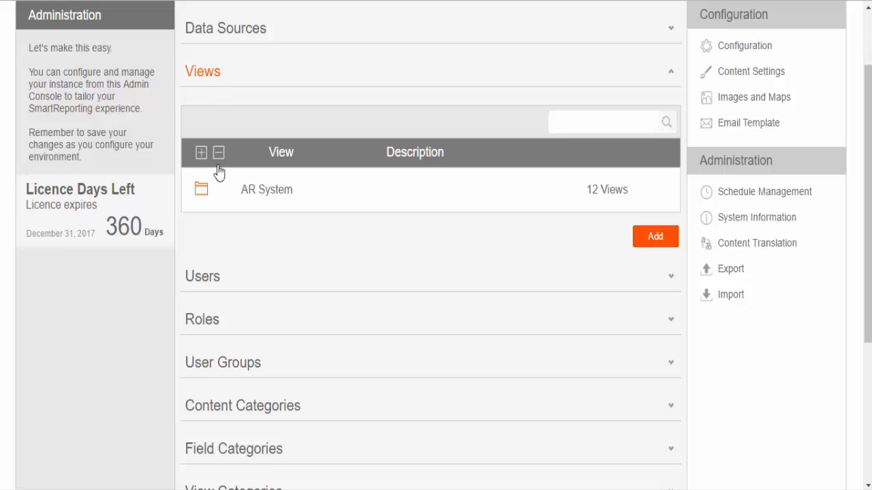
pyautogui.click(201, 190)
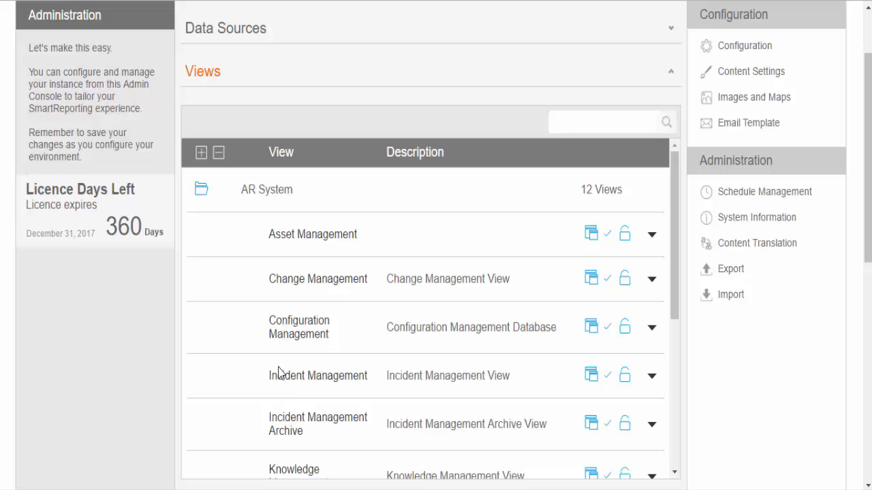
pyautogui.moveTo(317, 376)
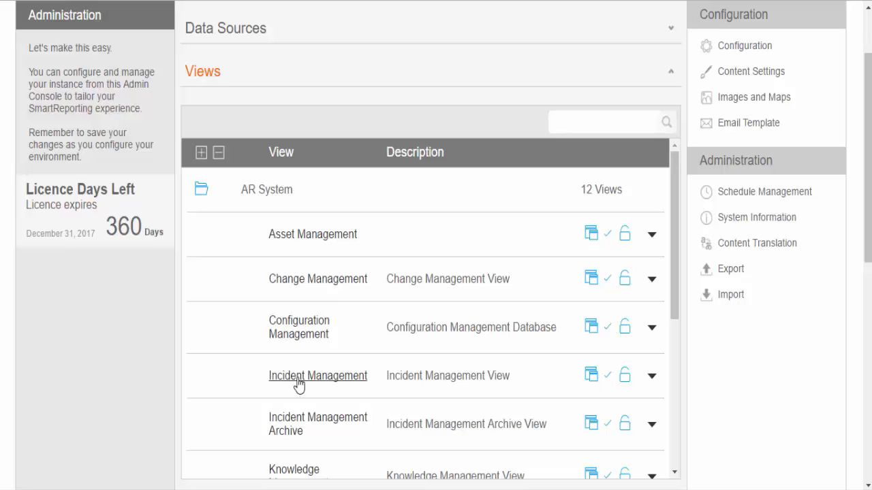
pyautogui.click(317, 375)
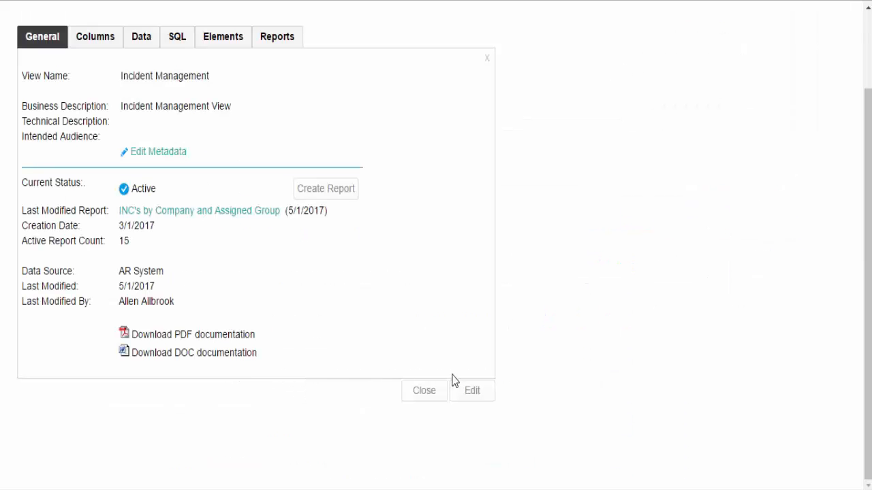
pyautogui.click(472, 390)
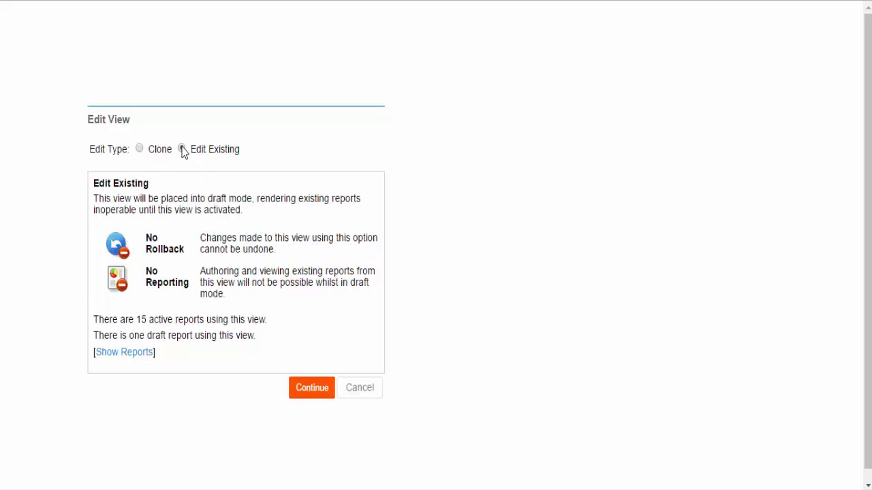
pyautogui.click(311, 388)
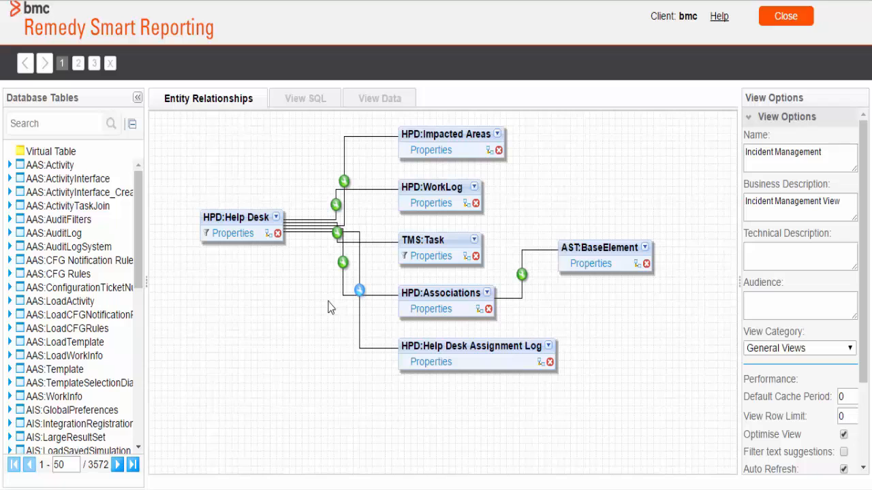
pyautogui.moveTo(78, 63)
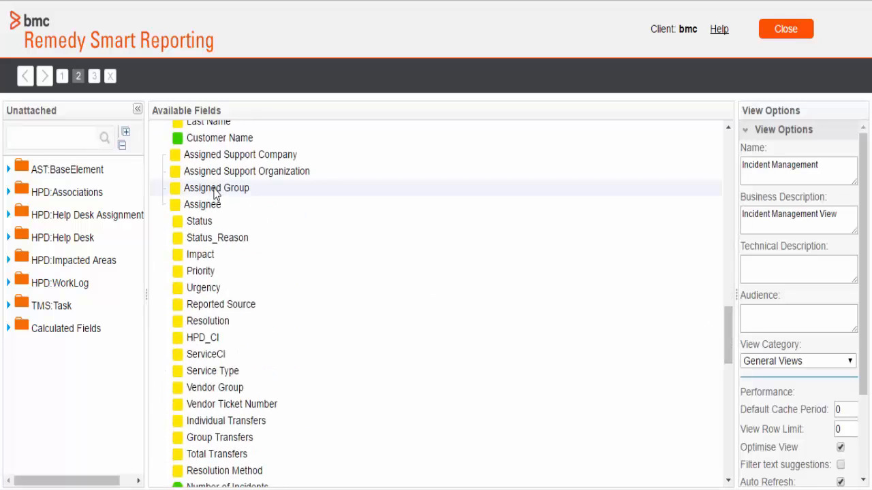
# Assign the Support Group access filter to the Assigned Group field, then move to step 3
pyautogui.click(216, 187)
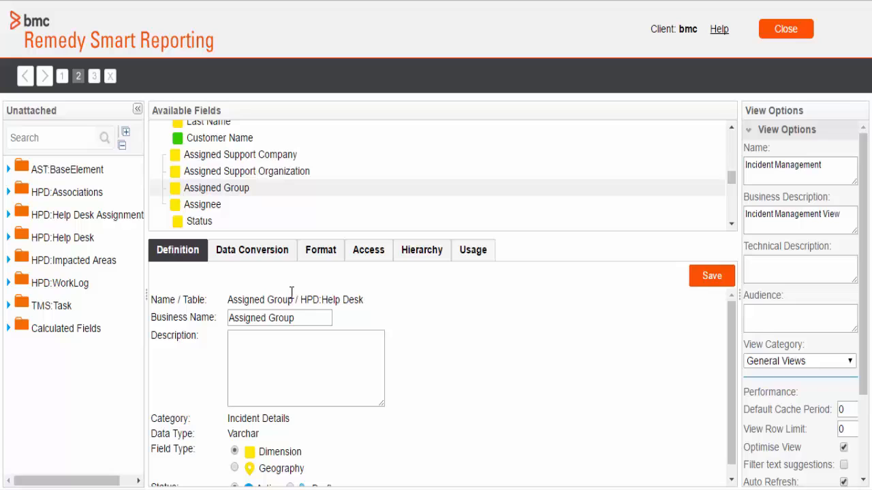
pyautogui.moveTo(259, 201)
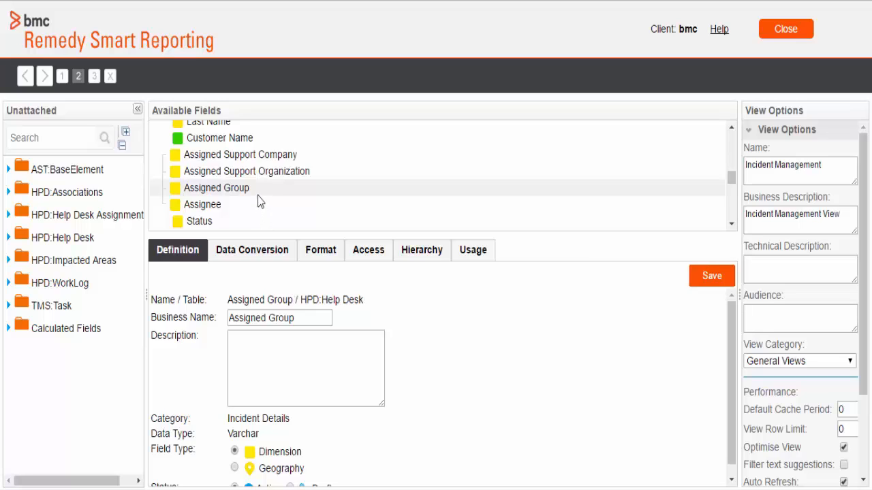
pyautogui.moveTo(368, 250)
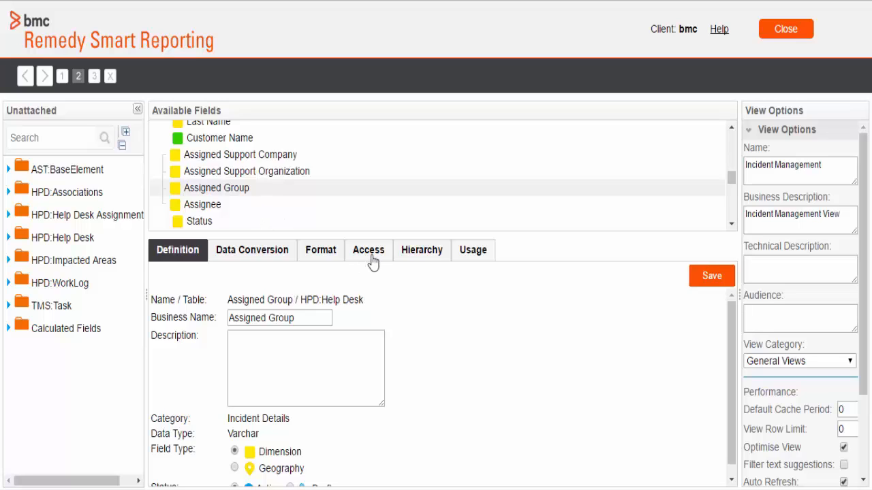
pyautogui.click(367, 250)
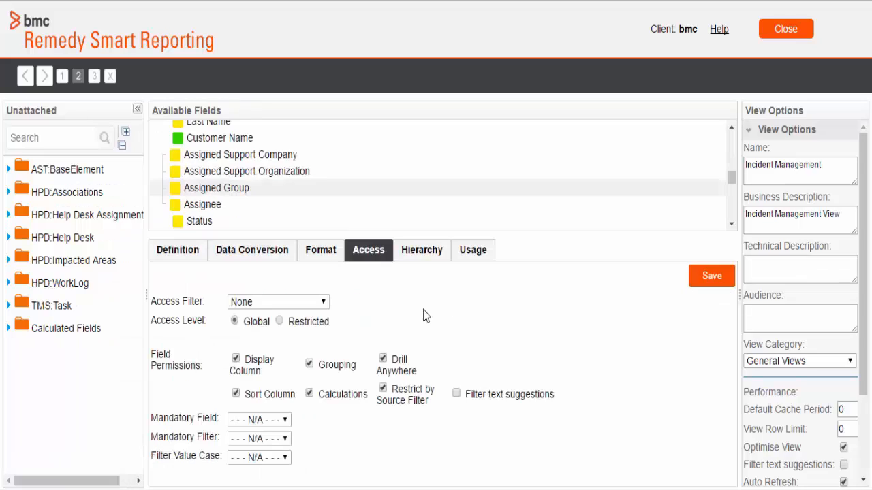
pyautogui.doubleClick(194, 301)
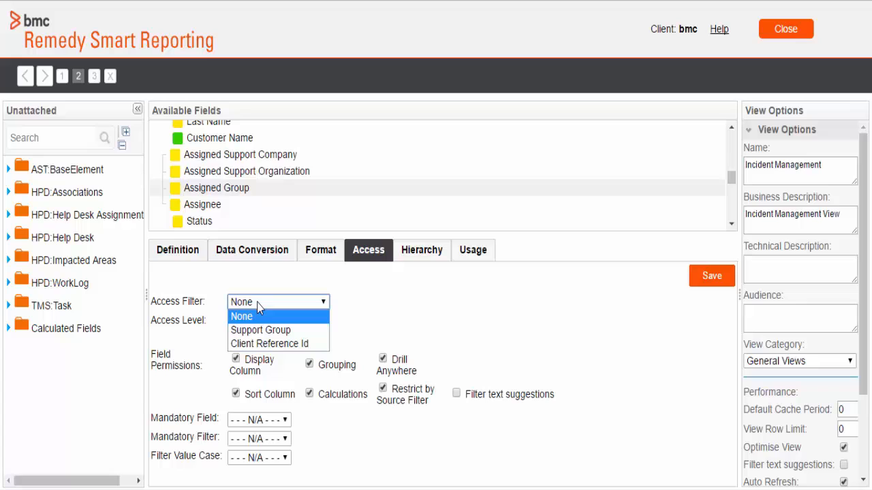
pyautogui.moveTo(260, 330)
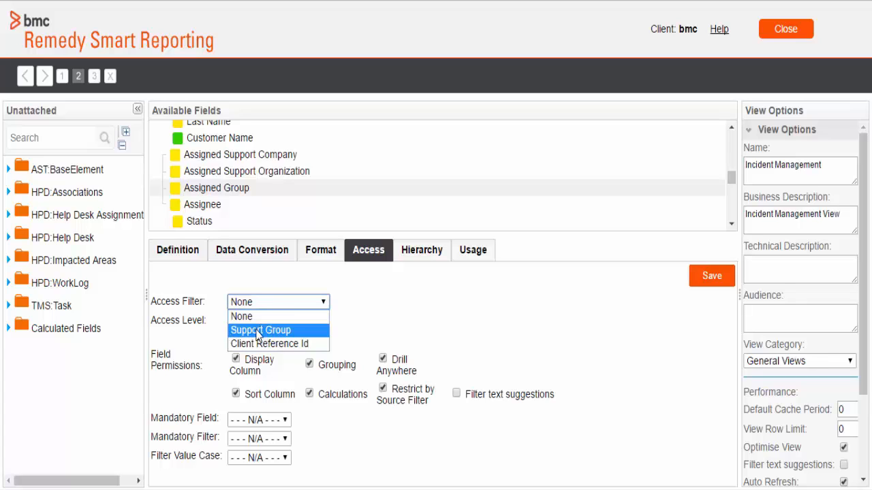
pyautogui.click(260, 330)
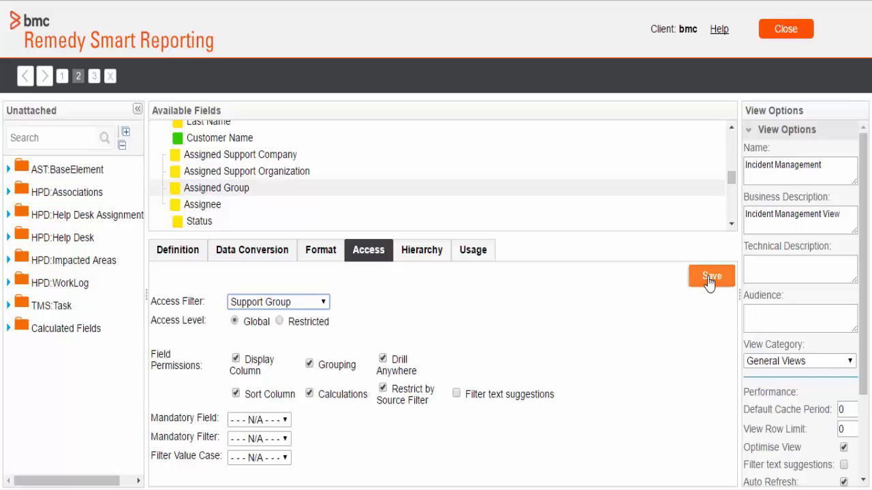
pyautogui.click(711, 276)
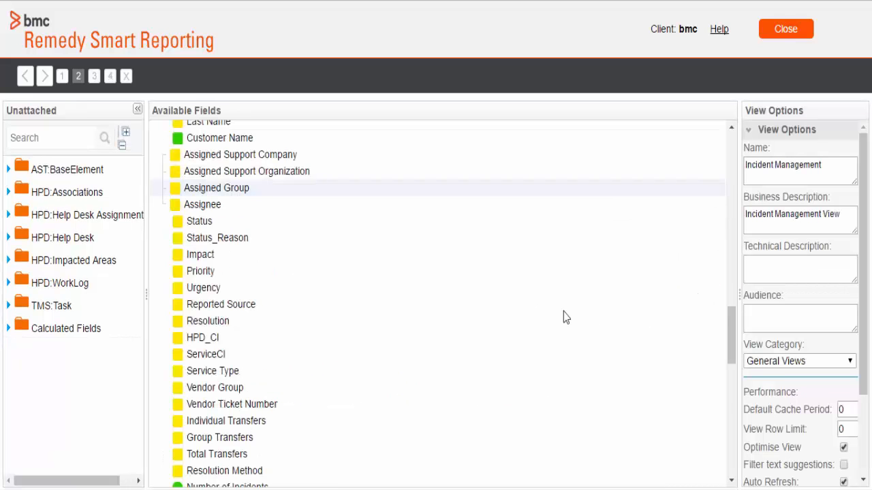
pyautogui.click(94, 76)
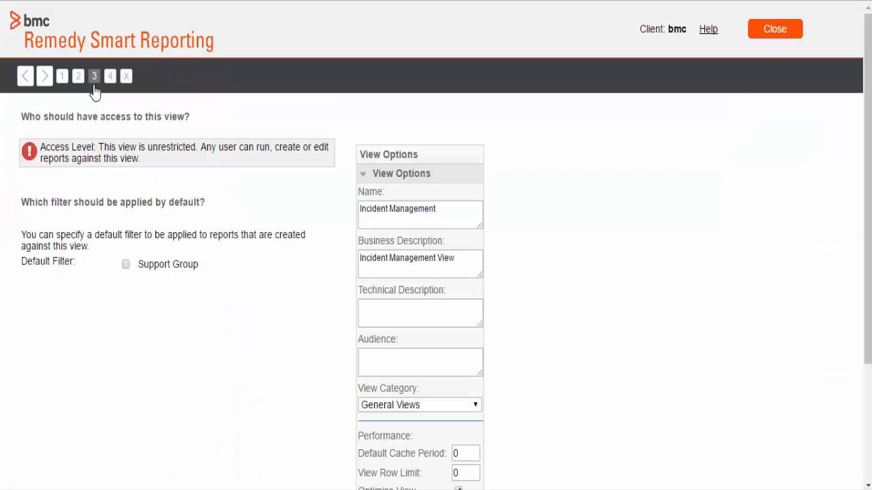
pyautogui.moveTo(44, 204)
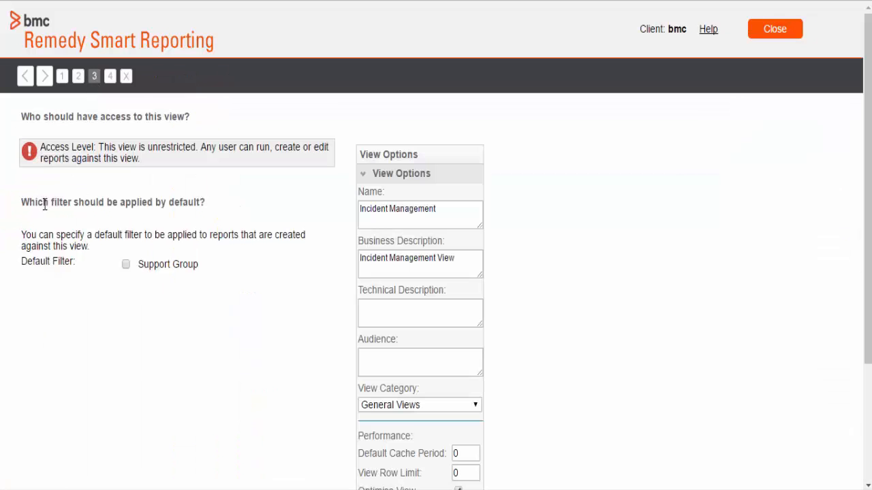
pyautogui.moveTo(107, 271)
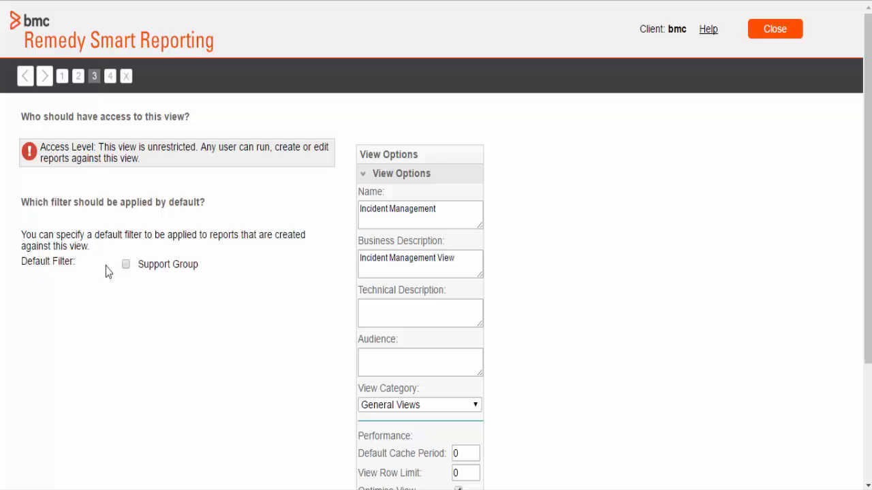
# Tick Support Group as the Incident Management view's Default Filter
pyautogui.click(126, 264)
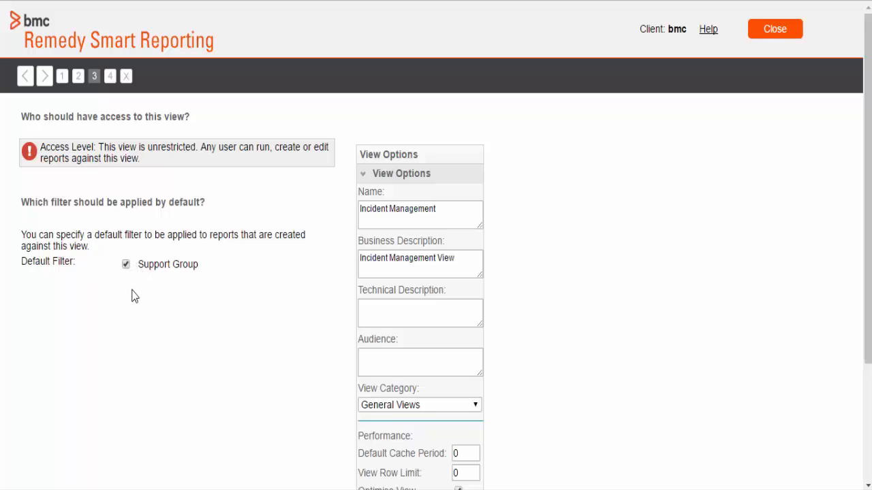
pyautogui.moveTo(113, 91)
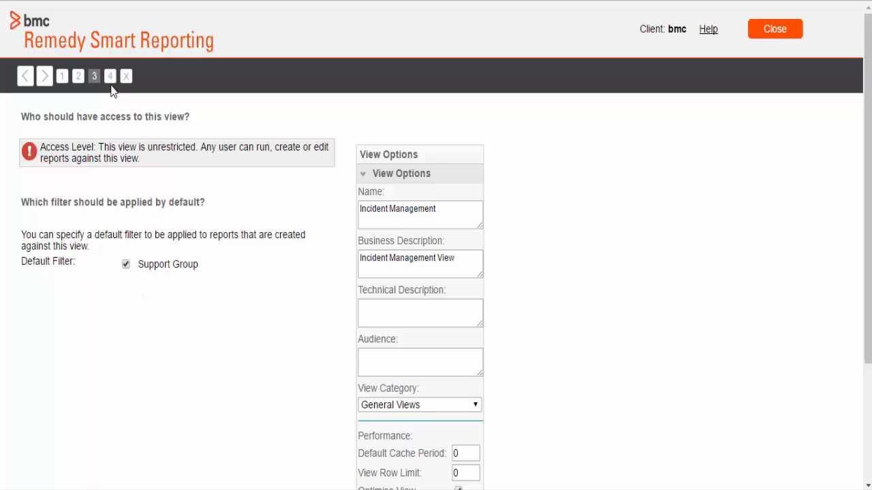
# Activate the Incident Management view from its summary step, answering Yes to translation
pyautogui.click(110, 75)
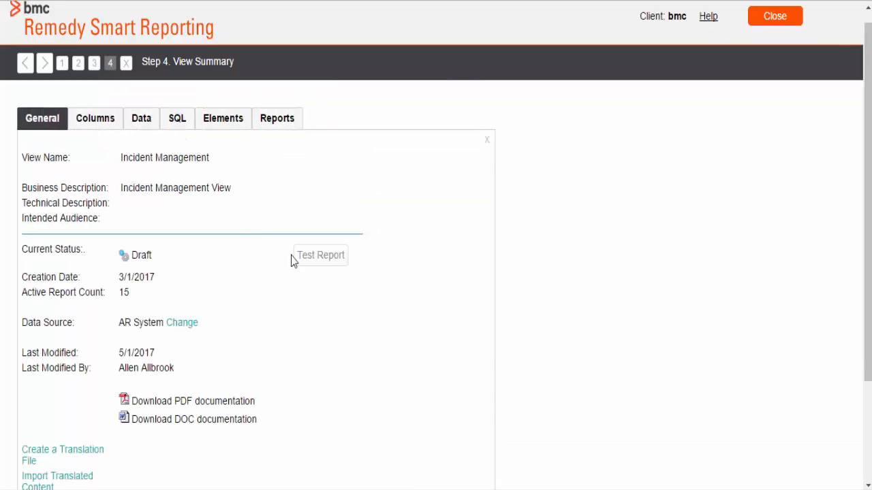
pyautogui.scroll(-3)
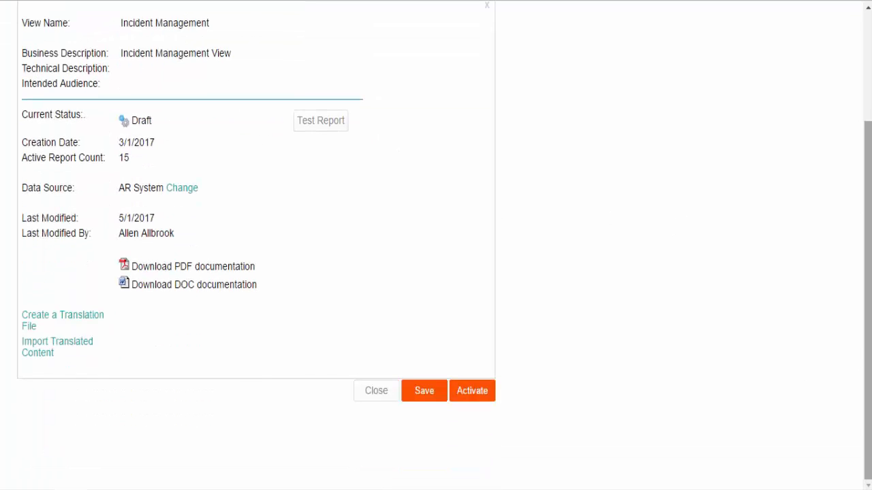
pyautogui.click(424, 391)
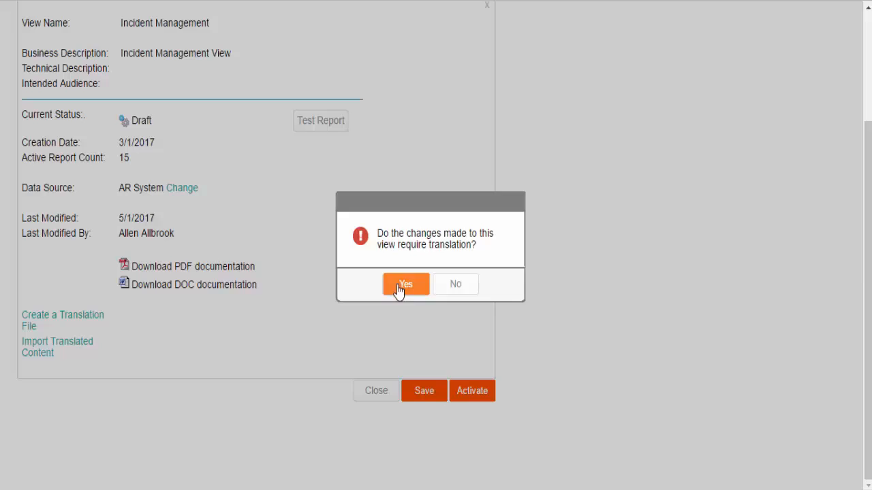
pyautogui.click(405, 284)
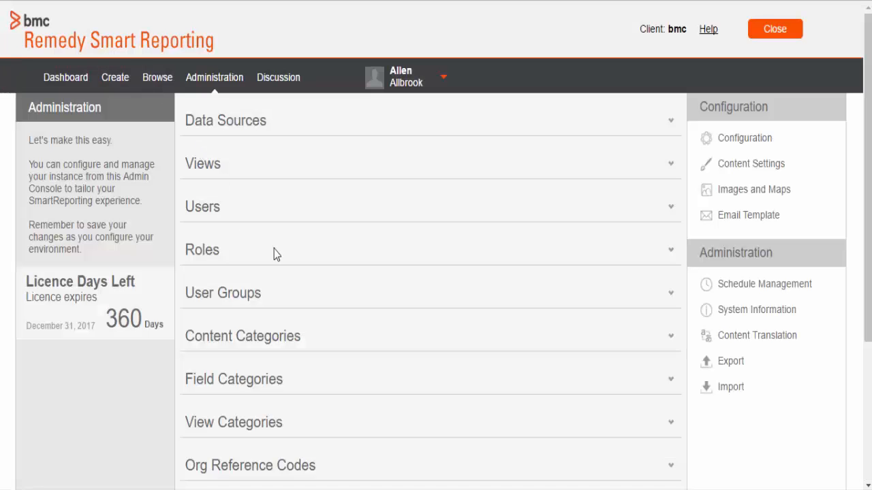
# Open the INC's by Company and Assigned Group report in the Incident Management folder
pyautogui.click(157, 77)
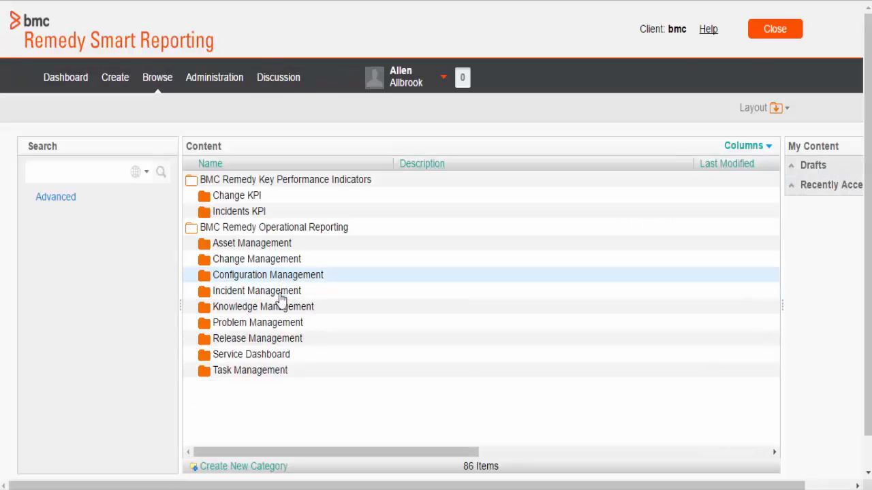
pyautogui.click(256, 291)
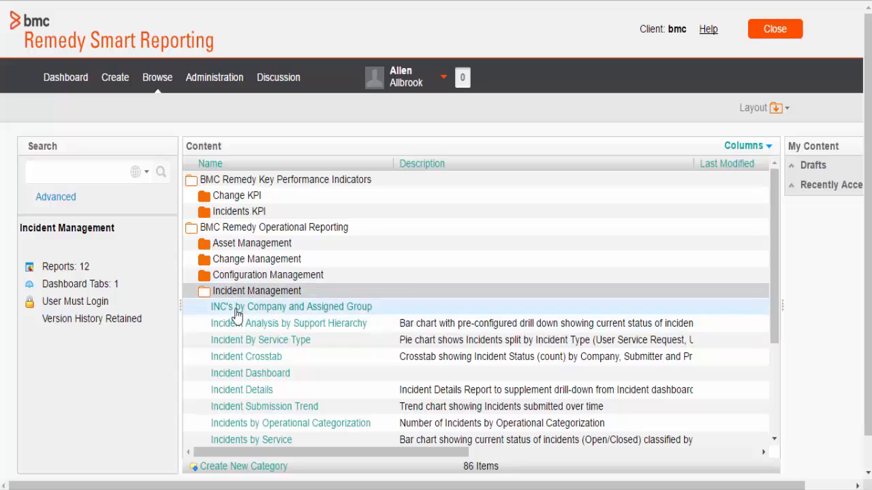
pyautogui.click(291, 307)
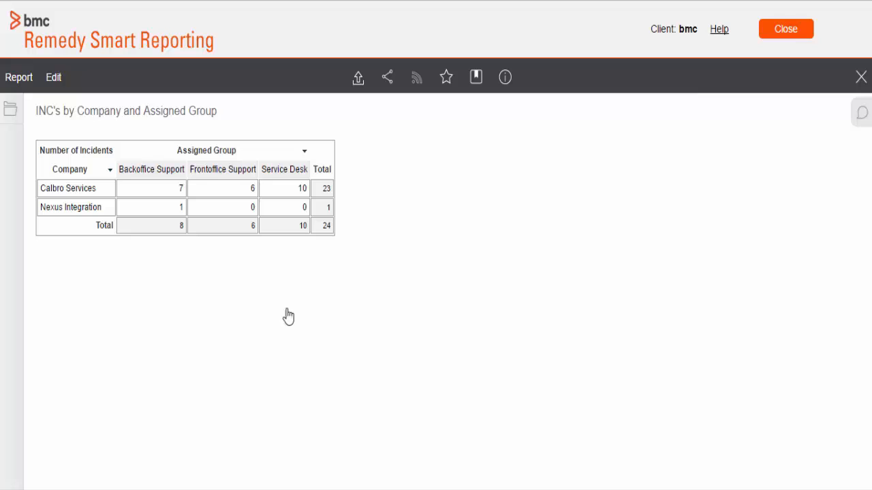
pyautogui.doubleClick(133, 169)
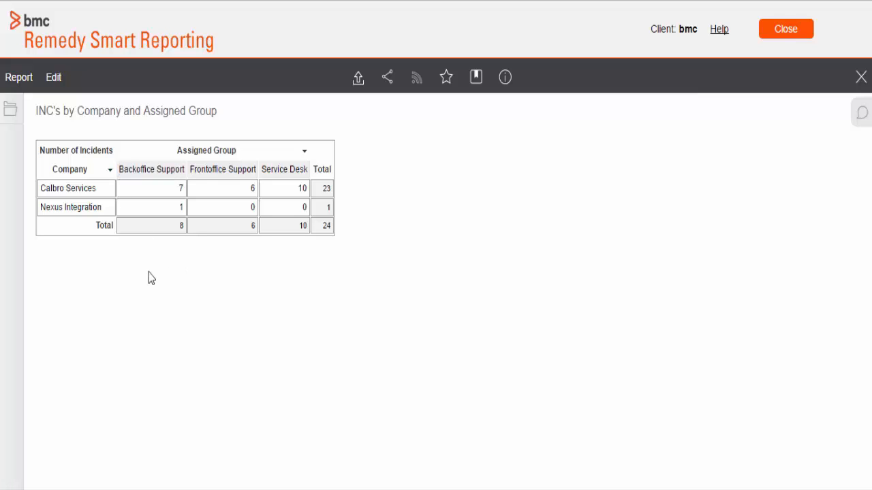
pyautogui.moveTo(135, 195)
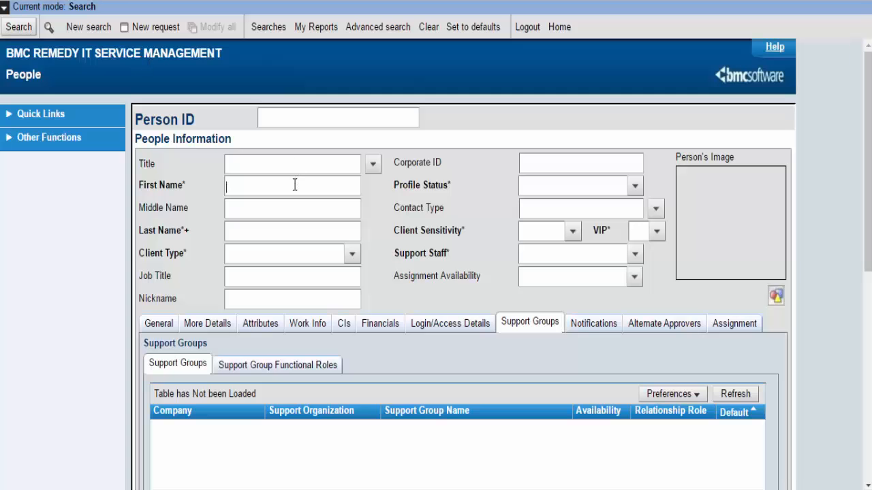
# Search People records for the first name 'Allen'
pyautogui.write('Allen')
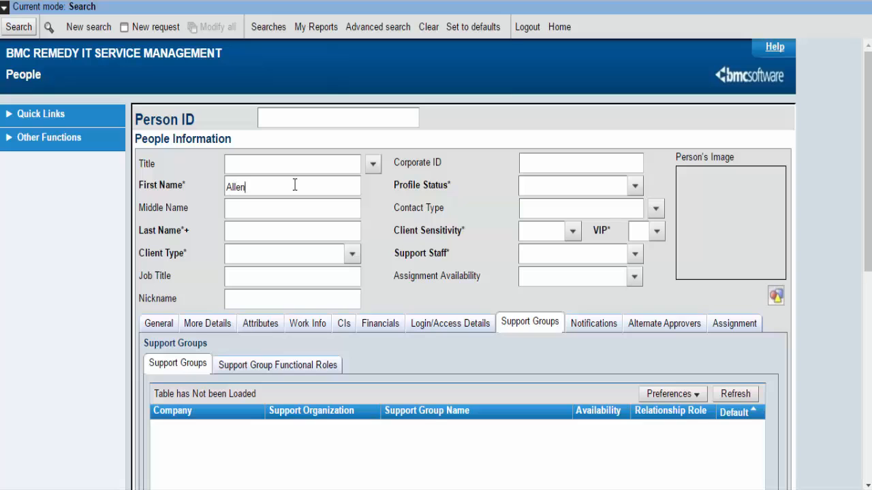
pyautogui.click(19, 26)
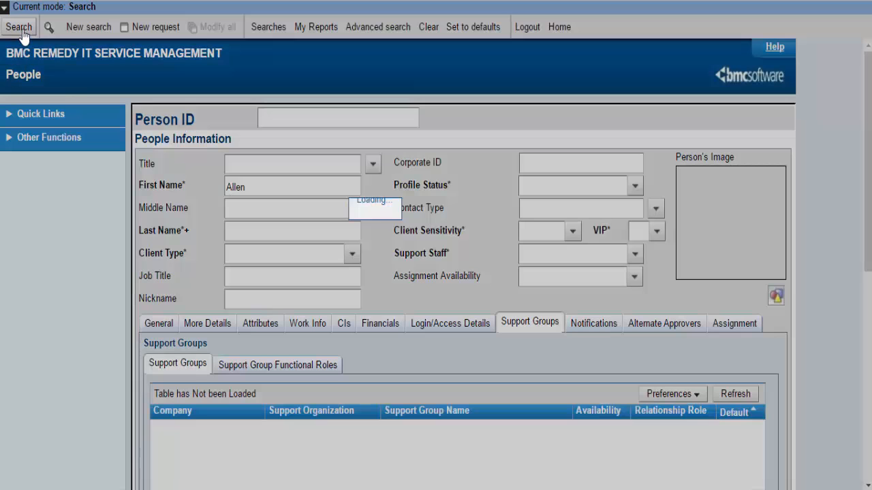
pyautogui.click(19, 26)
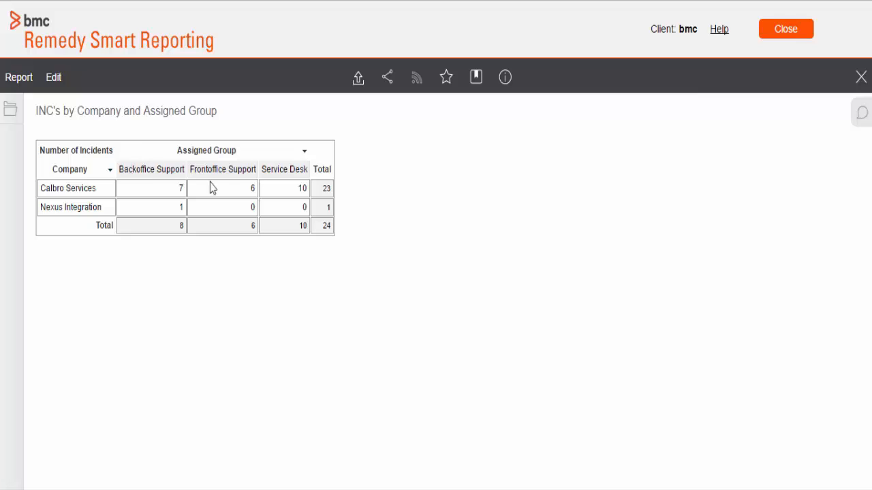
pyautogui.moveTo(81, 107)
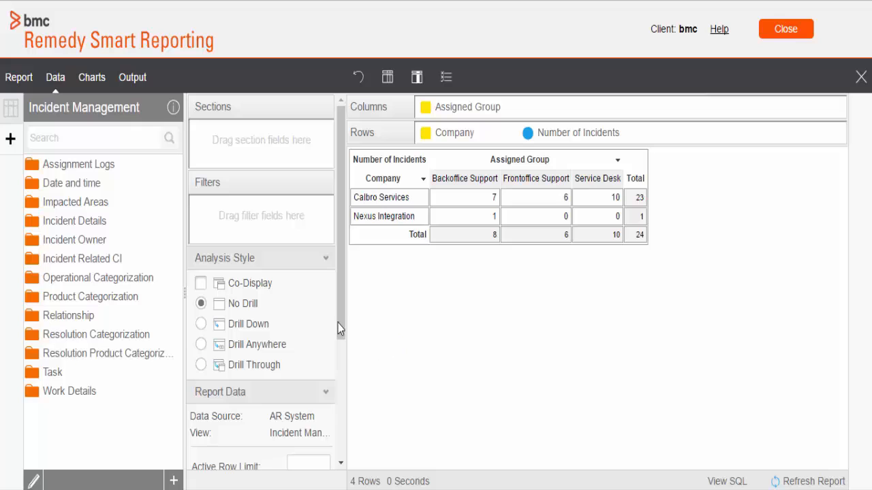
# Untick the Assigned Group source filter to show 17 rows across four companies, then re-tick it
pyautogui.scroll(-3)
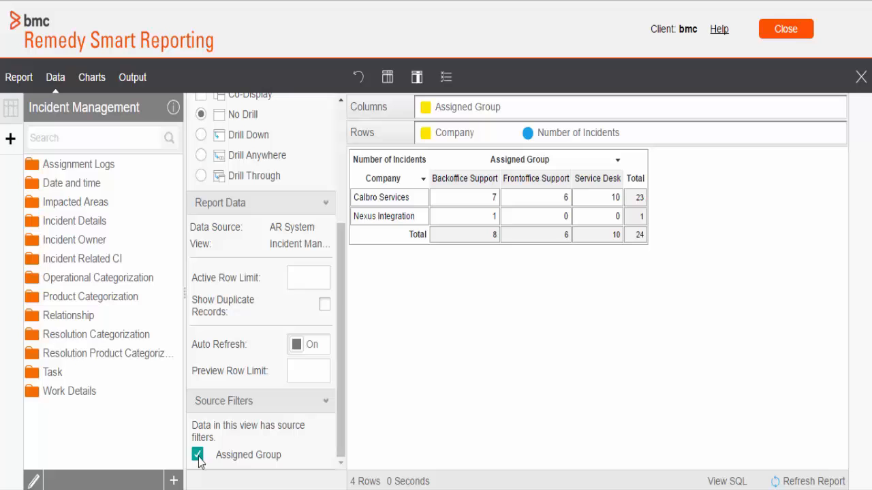
pyautogui.click(197, 455)
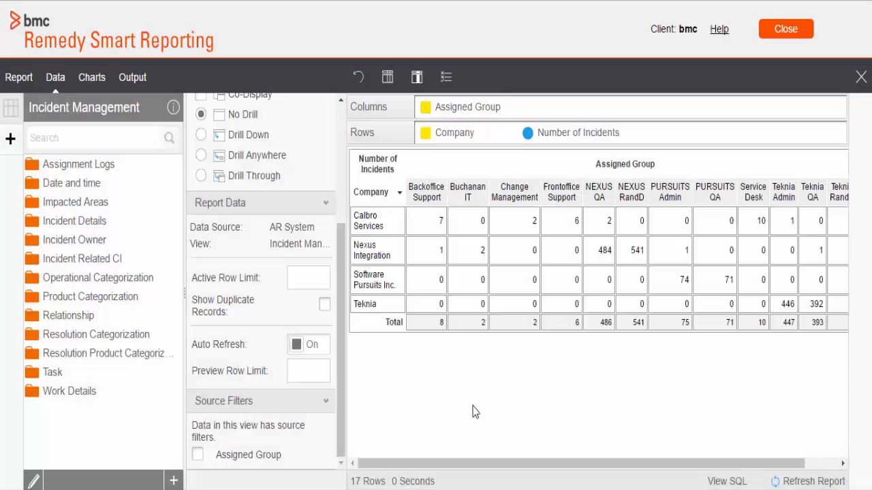
pyautogui.moveTo(457, 463); pyautogui.dragTo(559, 463)
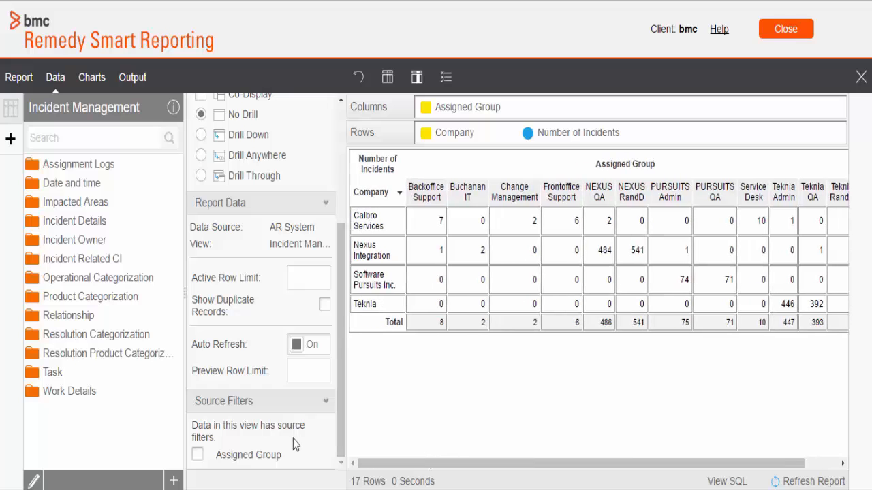
pyautogui.click(197, 455)
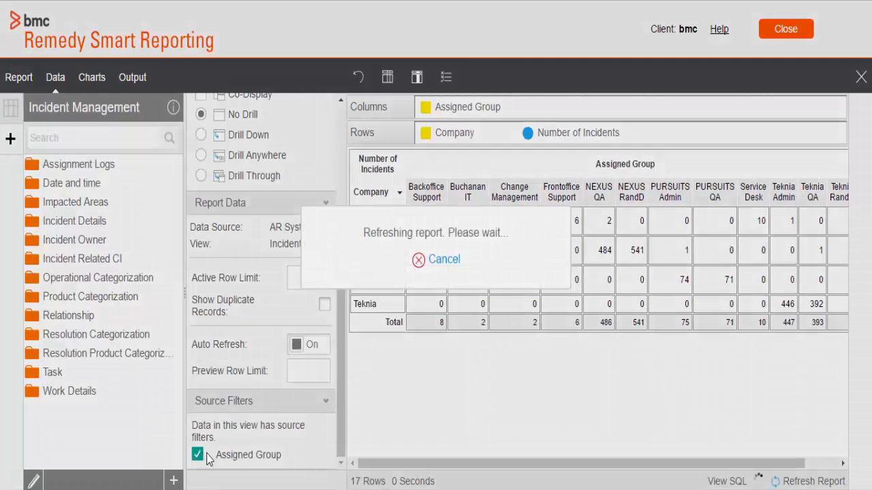